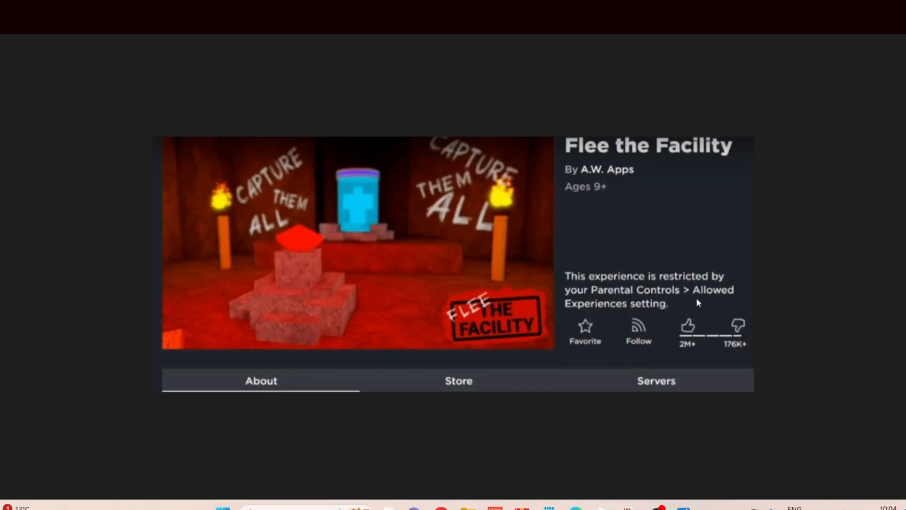
pyautogui.moveTo(667, 319)
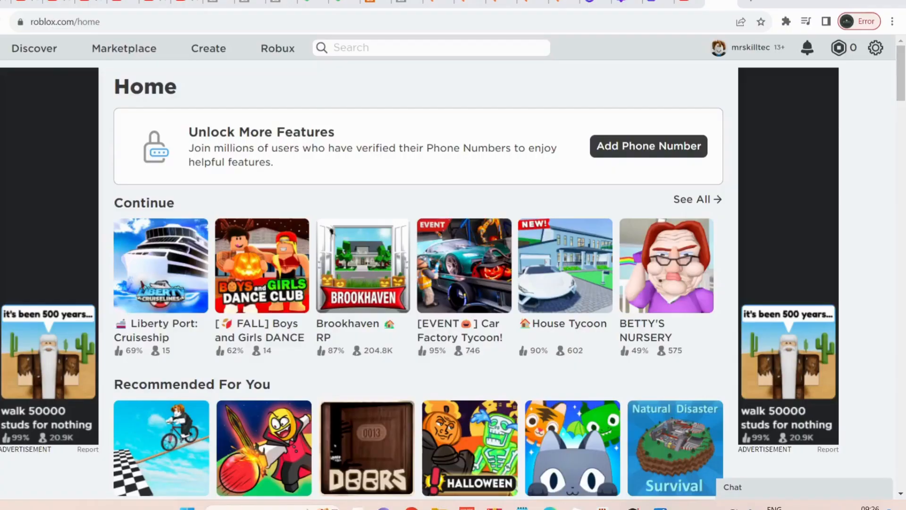
pyautogui.moveTo(871, 73)
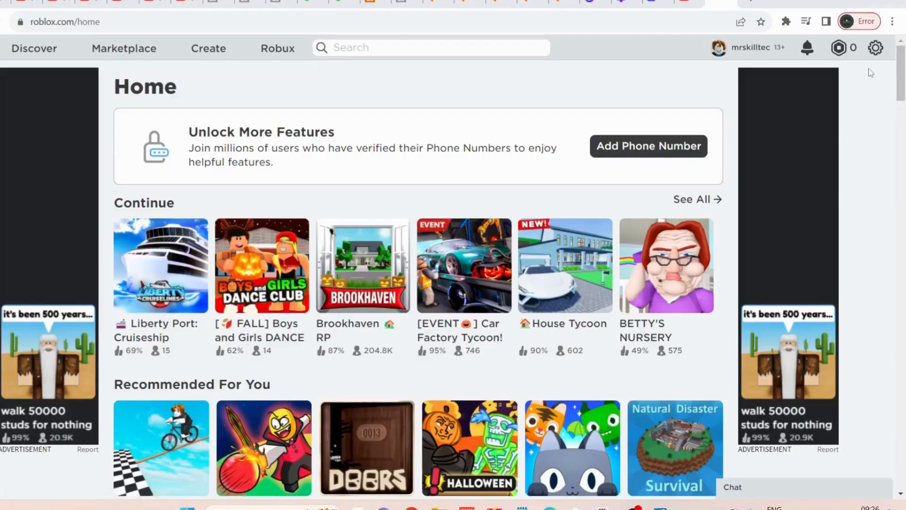
# Step: Open My Settings from the gear menu at the top right
pyautogui.click(876, 48)
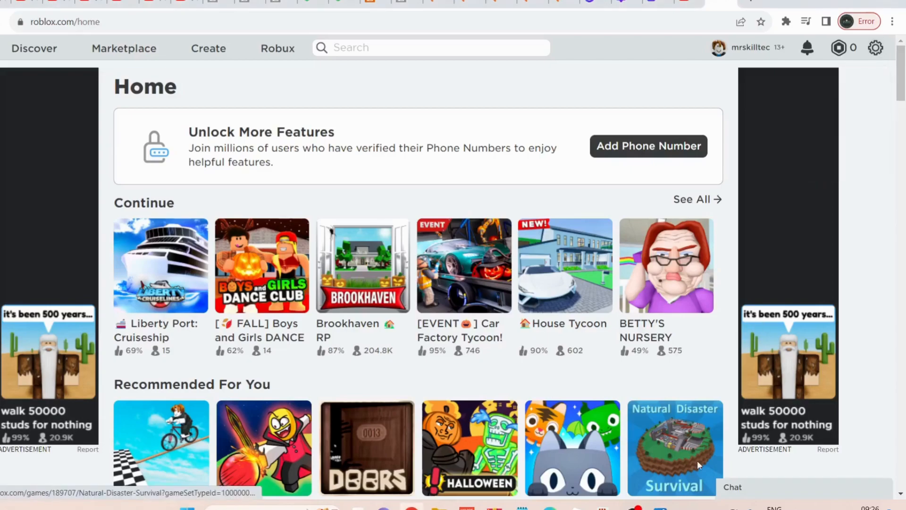
pyautogui.click(875, 48)
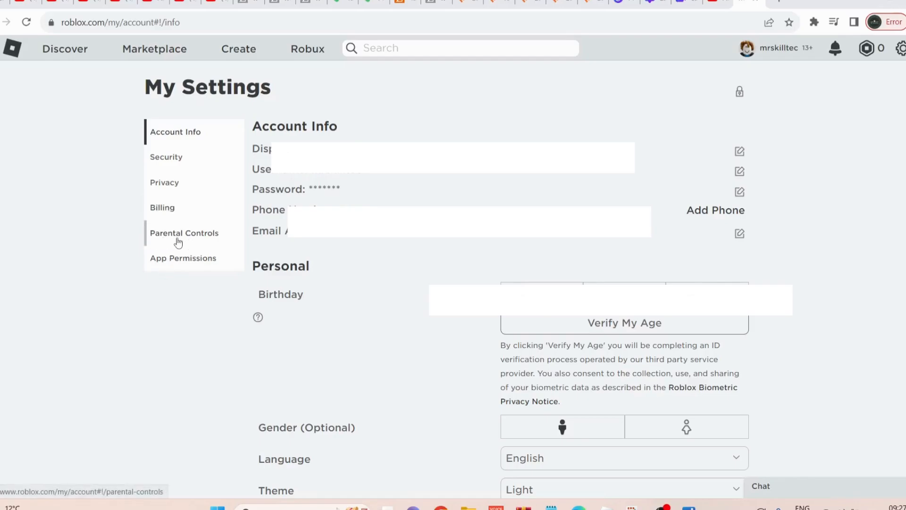
# Step: Show the Parental Controls section, where Allowed Experiences is set to All Ages
pyautogui.click(183, 232)
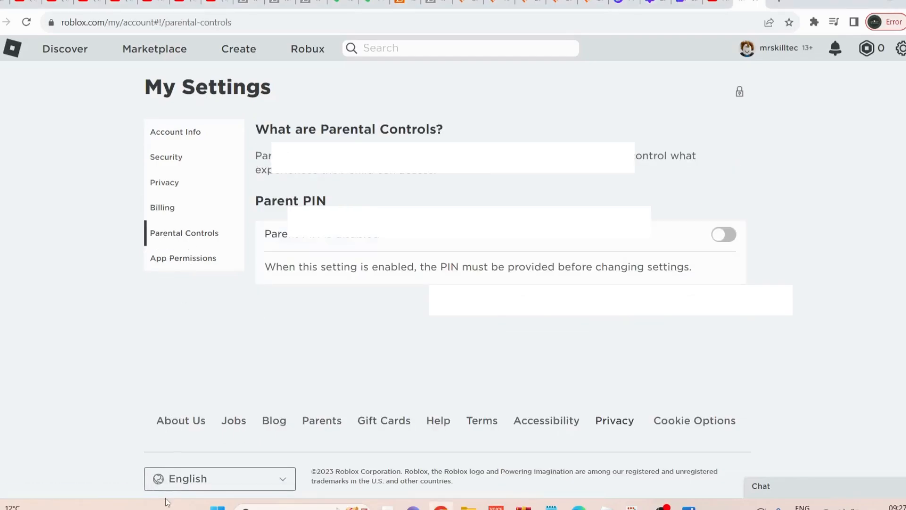
pyautogui.click(724, 234)
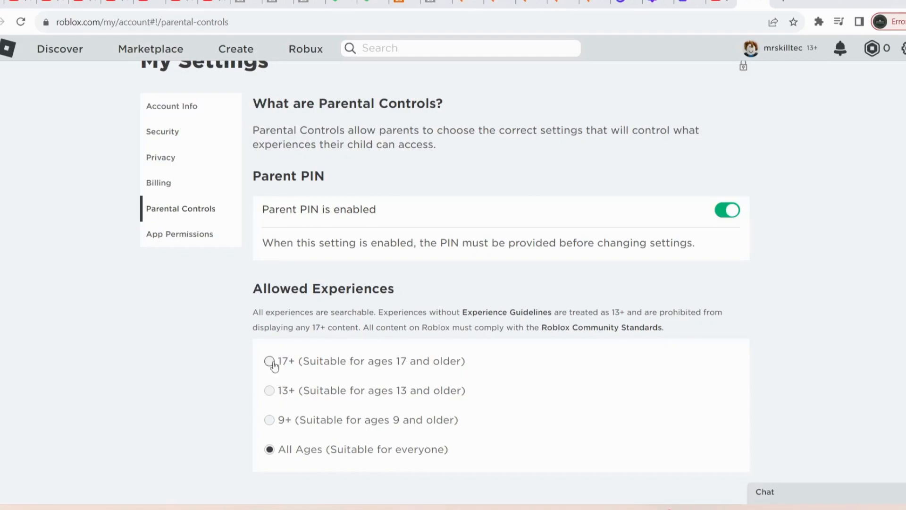
pyautogui.moveTo(342, 379)
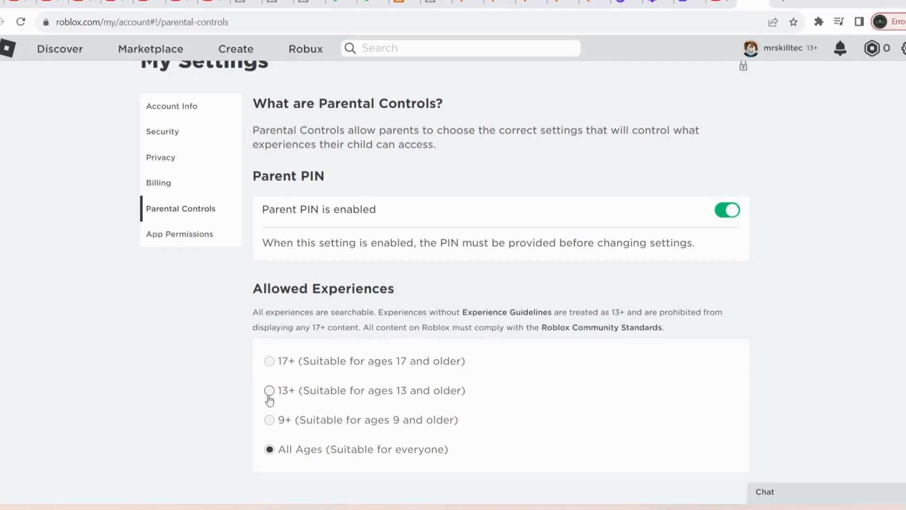
pyautogui.moveTo(337, 397)
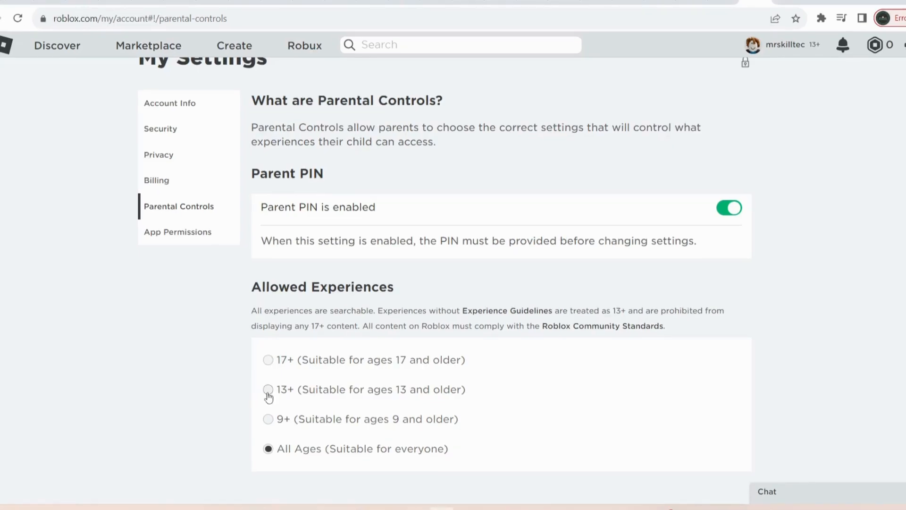
# Step: Choose 13+ for Allowed Experiences and unlock the change with the account PIN
pyautogui.click(268, 389)
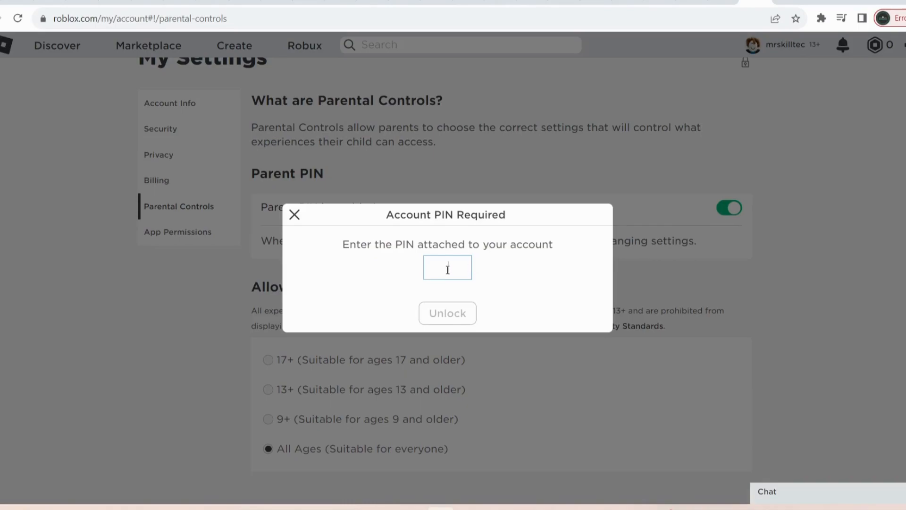
pyautogui.write('1')
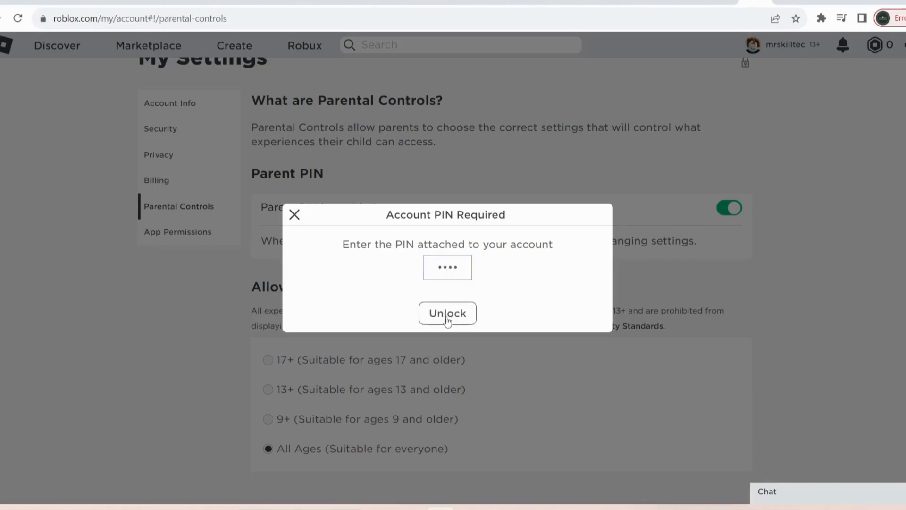
pyautogui.click(447, 313)
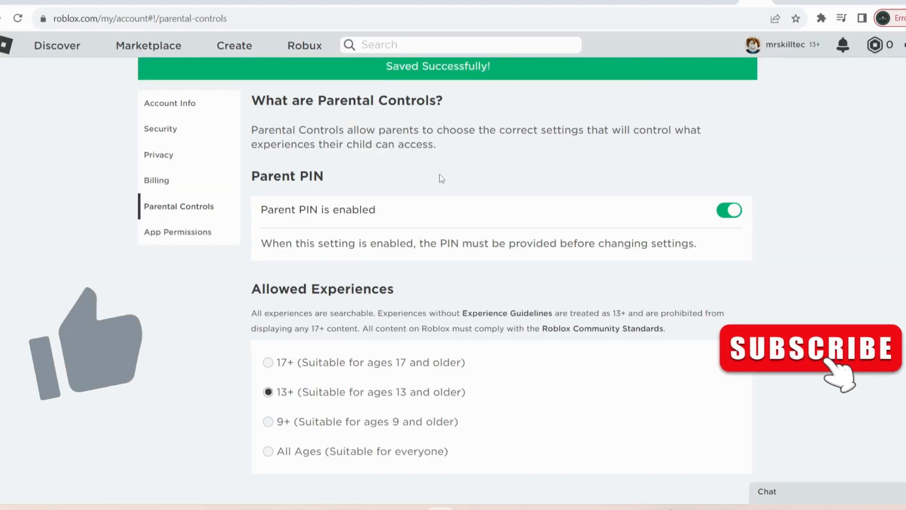